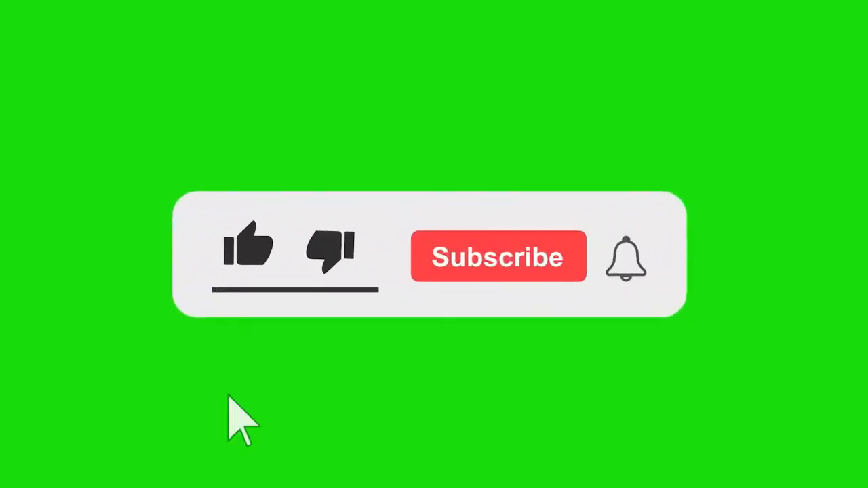
# Step: Navigate the new Chrome tab to youtube.com via the address bar
pyautogui.click(250, 252)
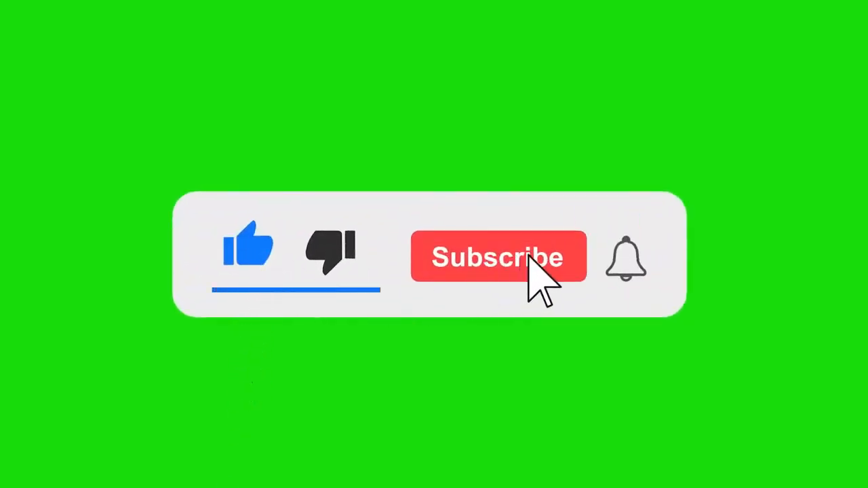
pyautogui.click(499, 258)
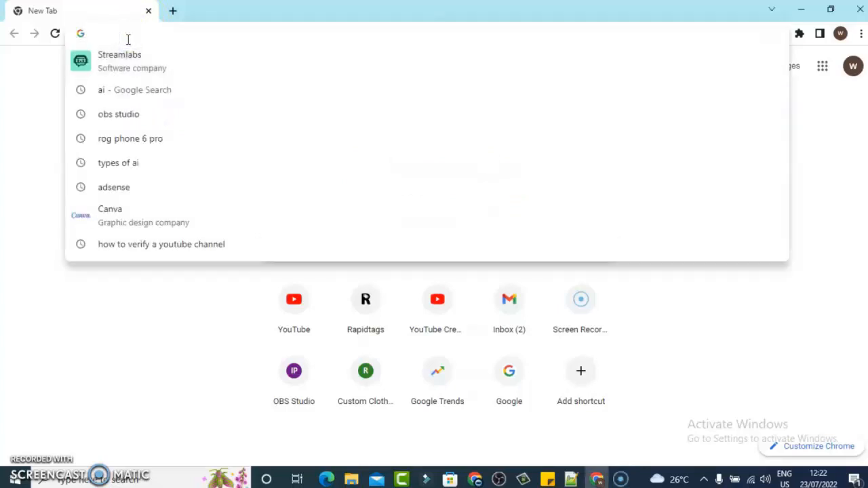
pyautogui.write('youtube.com')
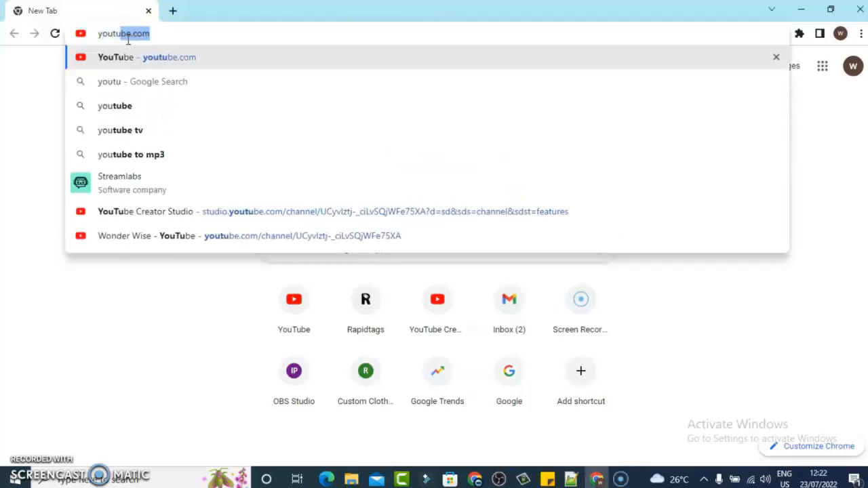
pyautogui.press('Enter')
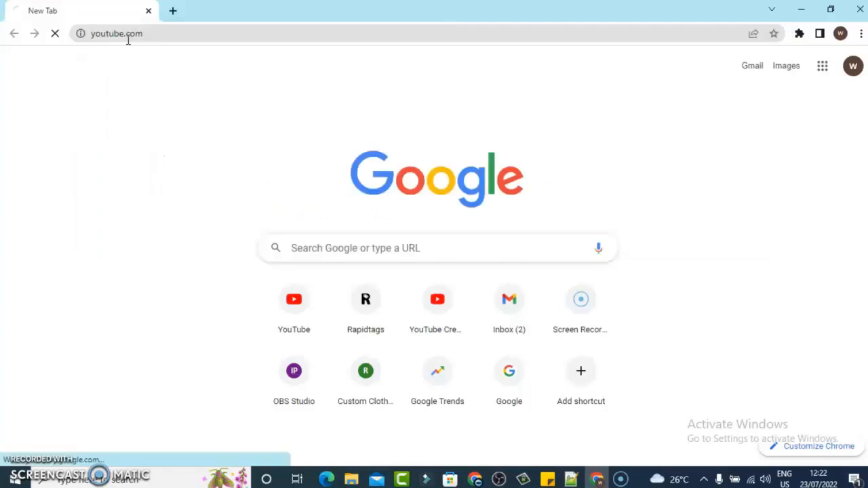
pyautogui.press('Enter')
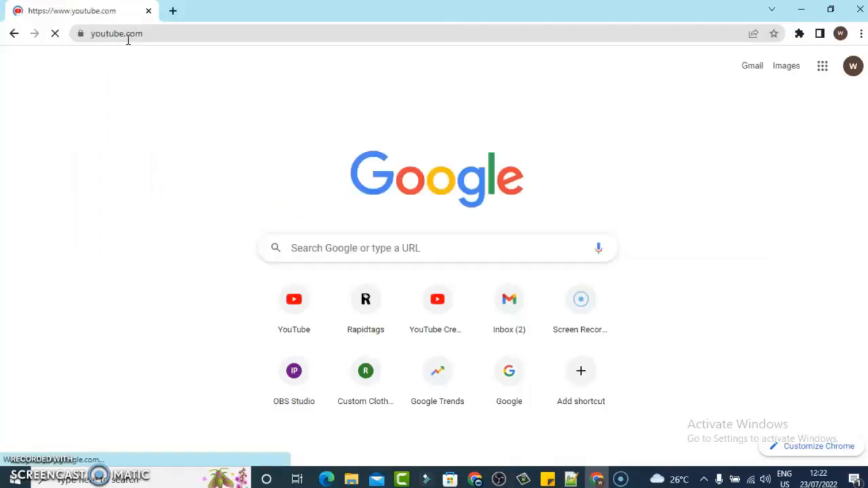
# Step: Expand the YouTube sidebar to show the Library and History sections
pyautogui.click(293, 299)
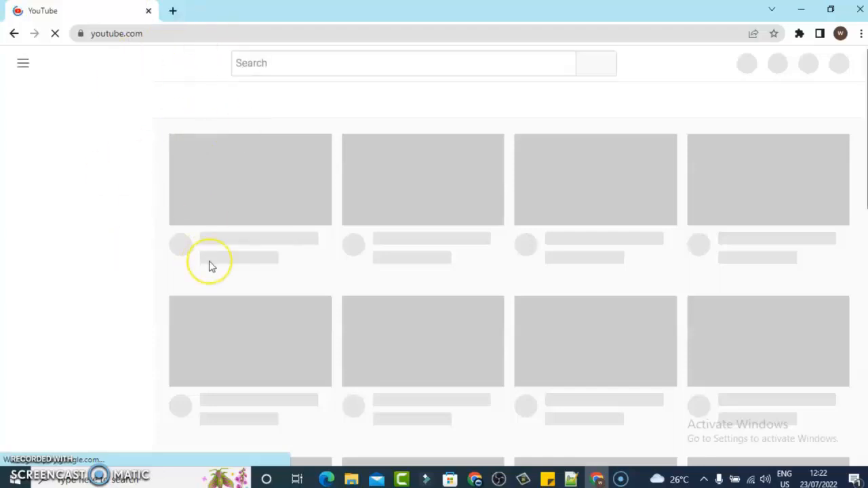
pyautogui.moveTo(192, 81)
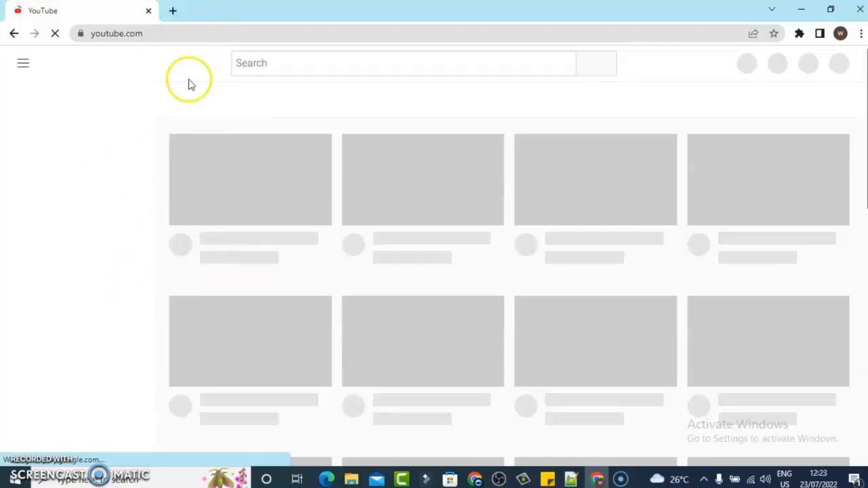
pyautogui.moveTo(61, 133)
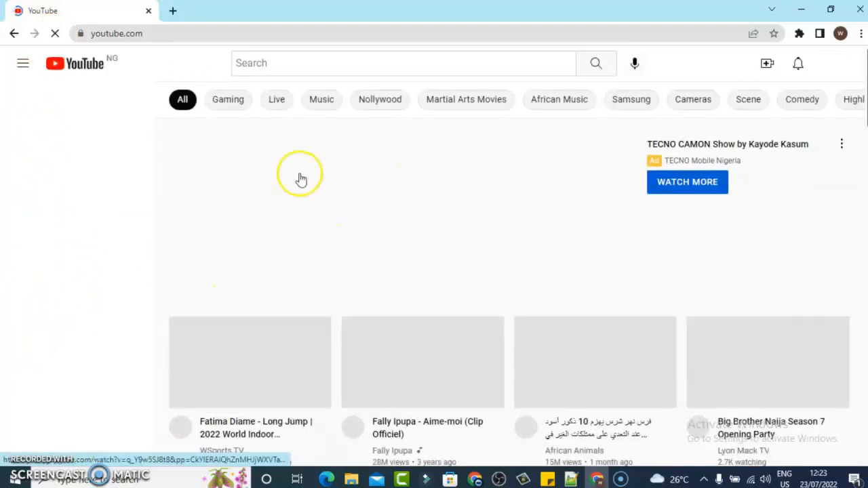
pyautogui.click(23, 63)
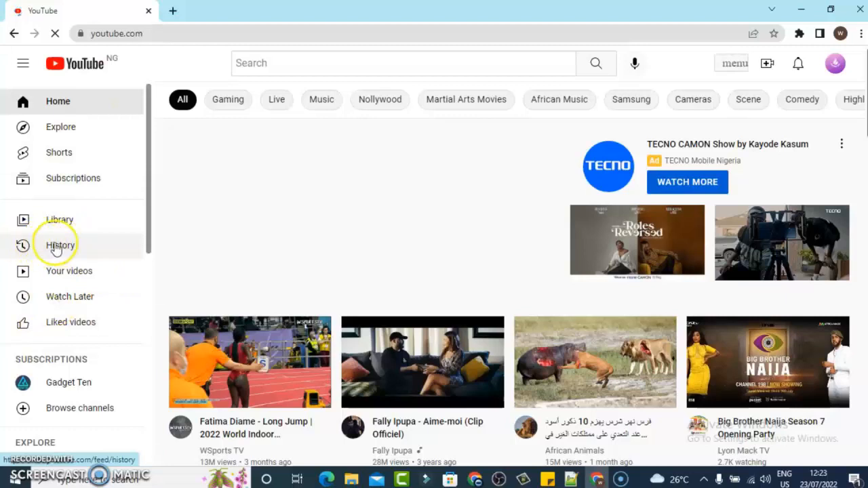
# Step: Open Watch history and scroll through videos grouped by date (Sunday, 9 Jul)
pyautogui.click(59, 245)
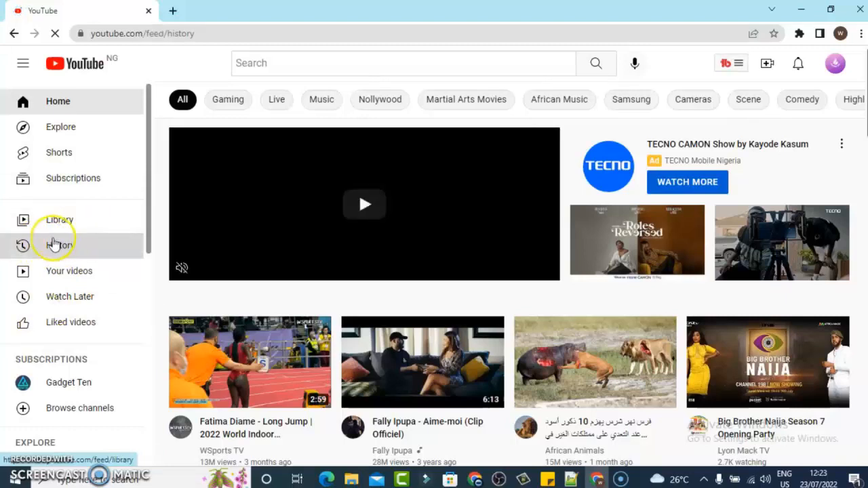
pyautogui.moveTo(46, 250)
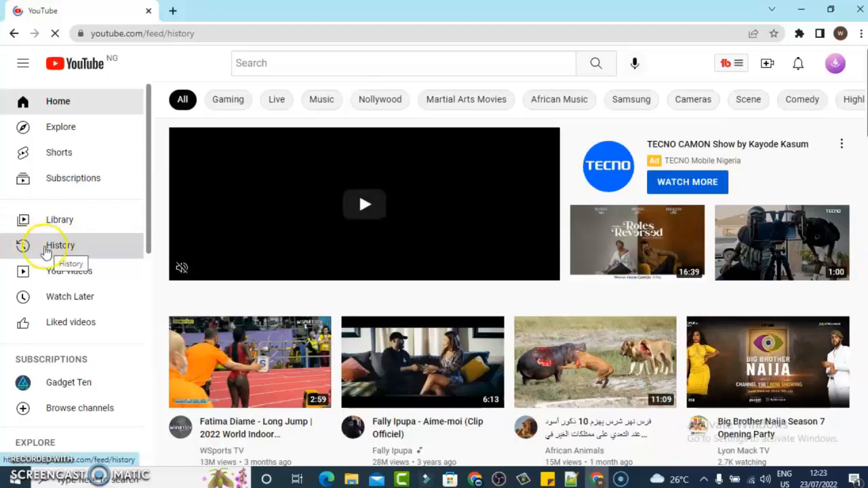
pyautogui.click(60, 246)
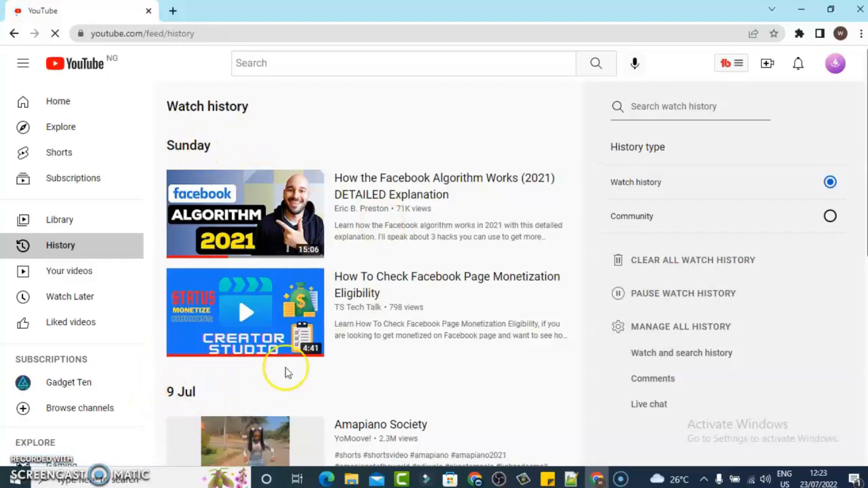
pyautogui.scroll(-3)
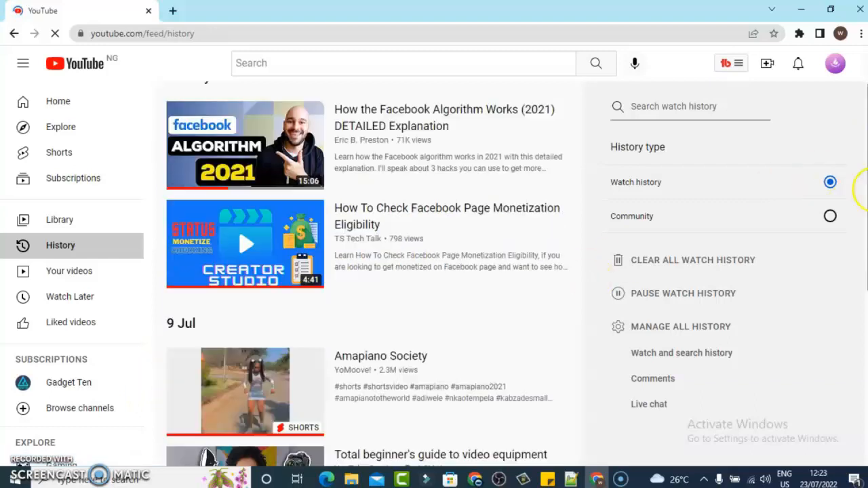
pyautogui.scroll(-3)
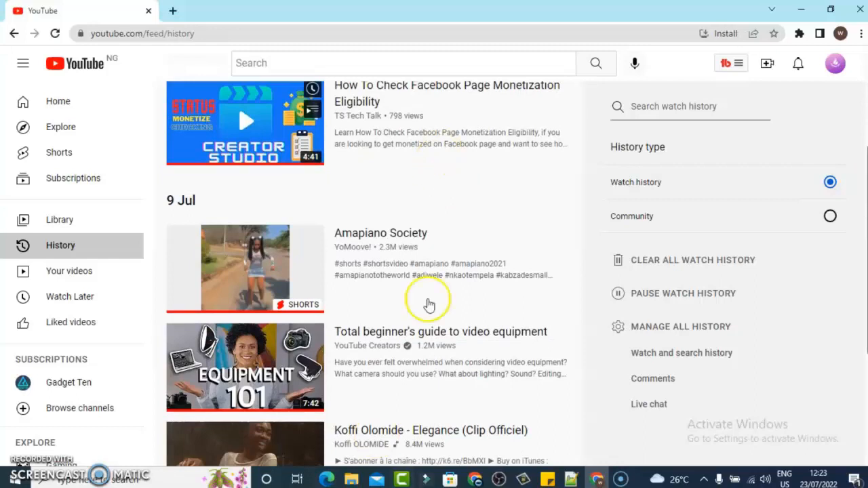
pyautogui.moveTo(584, 192)
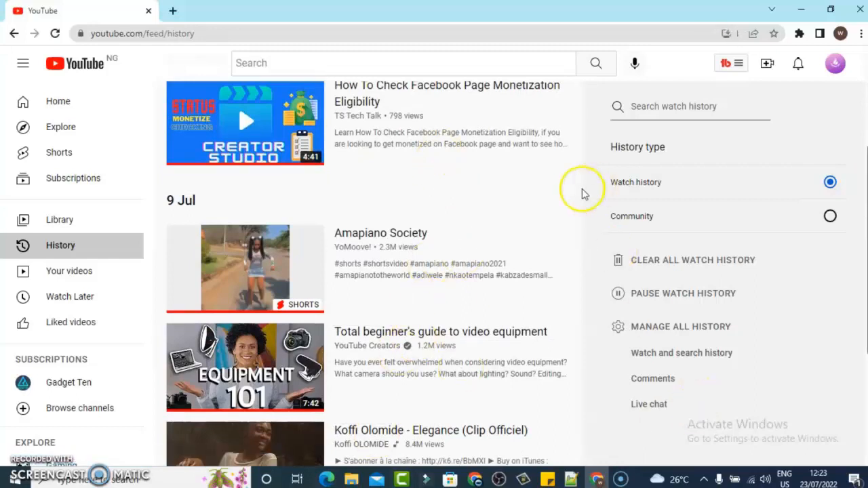